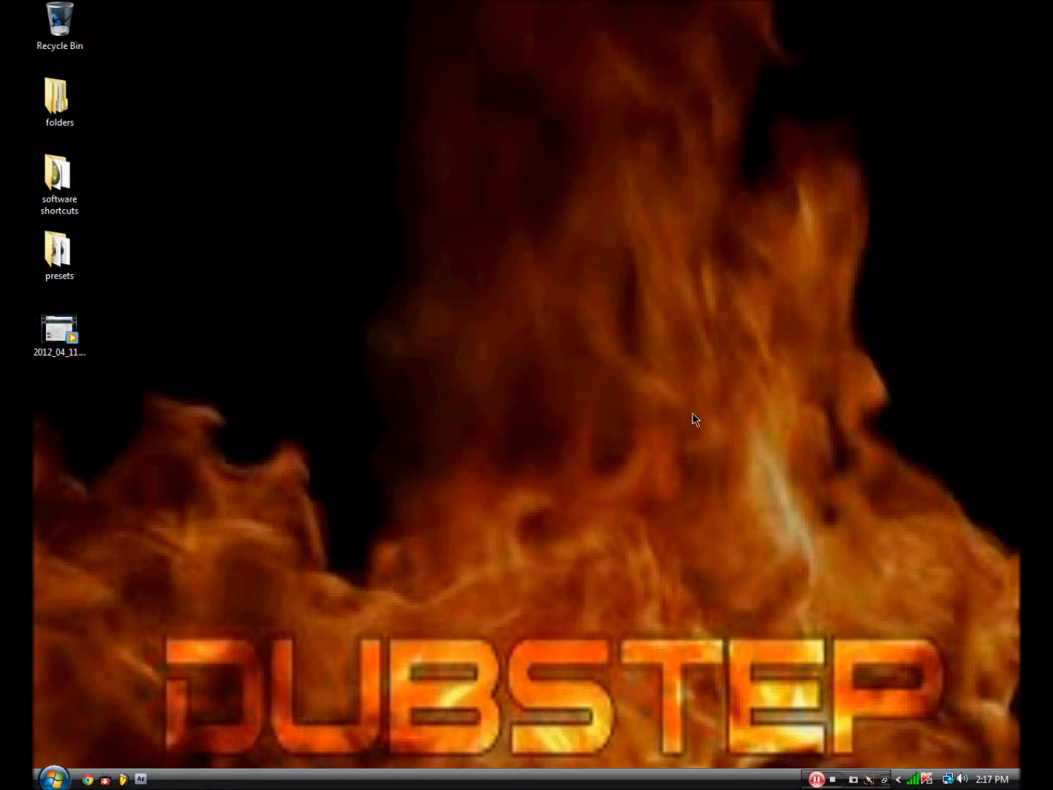
# - Insert a new Sytrus synthesizer channel from the Snare channel's menu
pyautogui.click(126, 778)
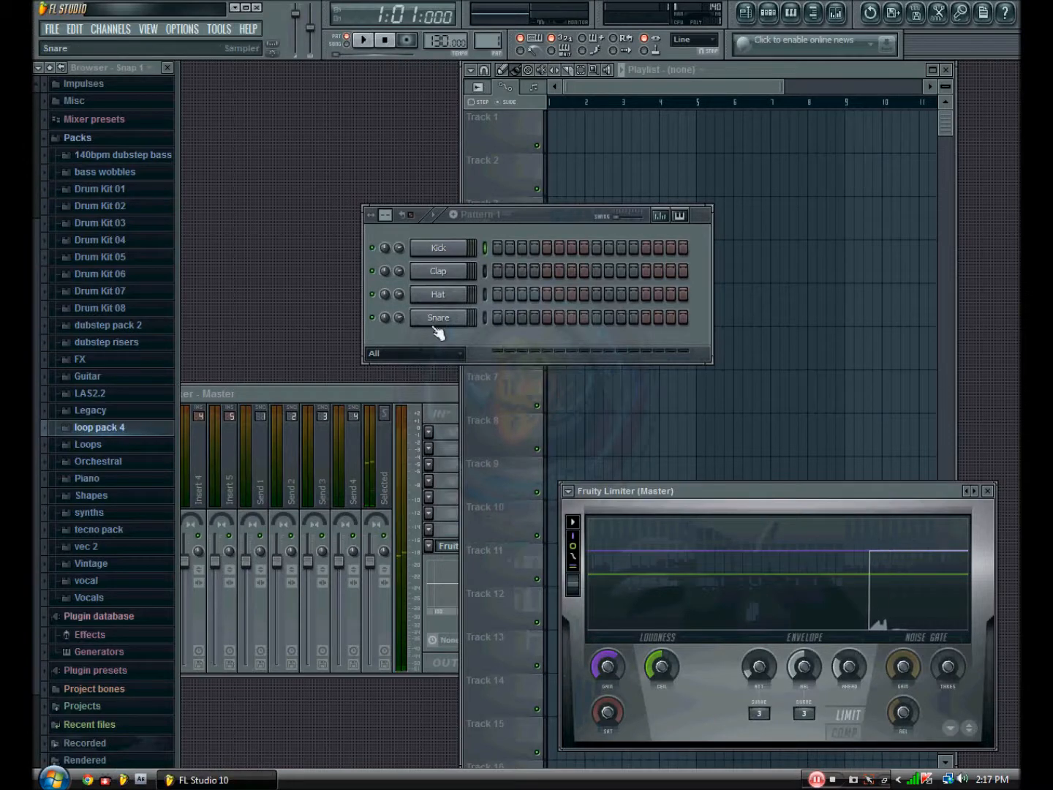
pyautogui.rightClick(439, 317)
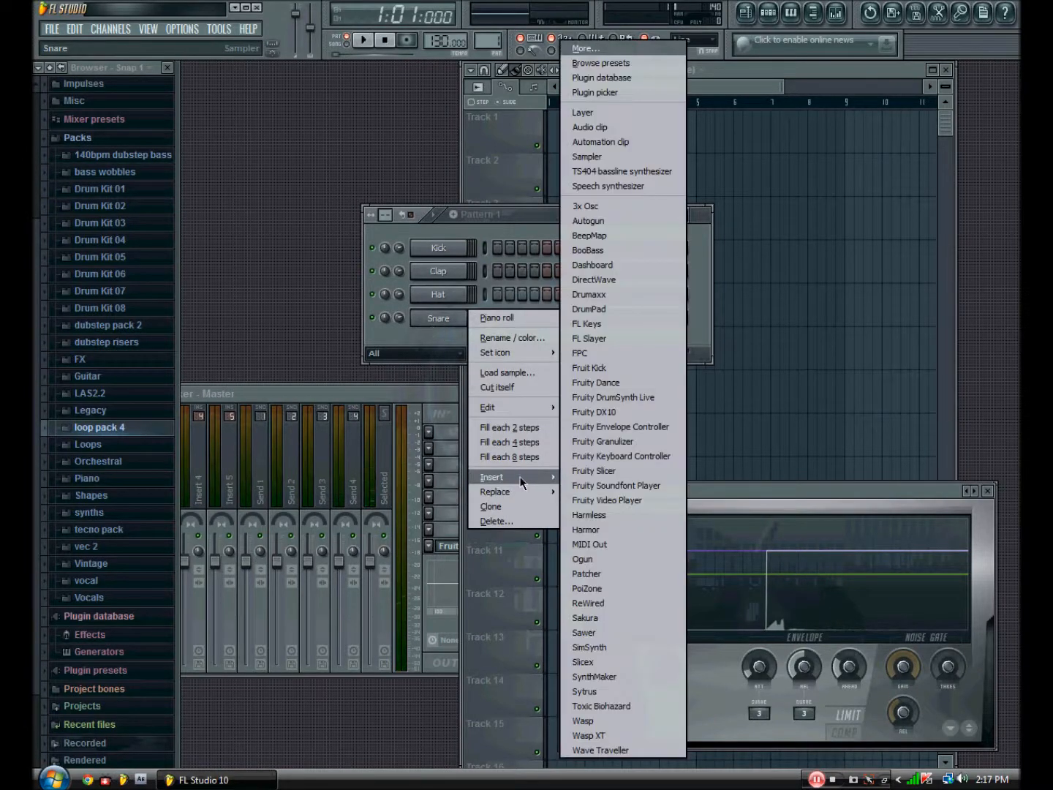
pyautogui.click(585, 691)
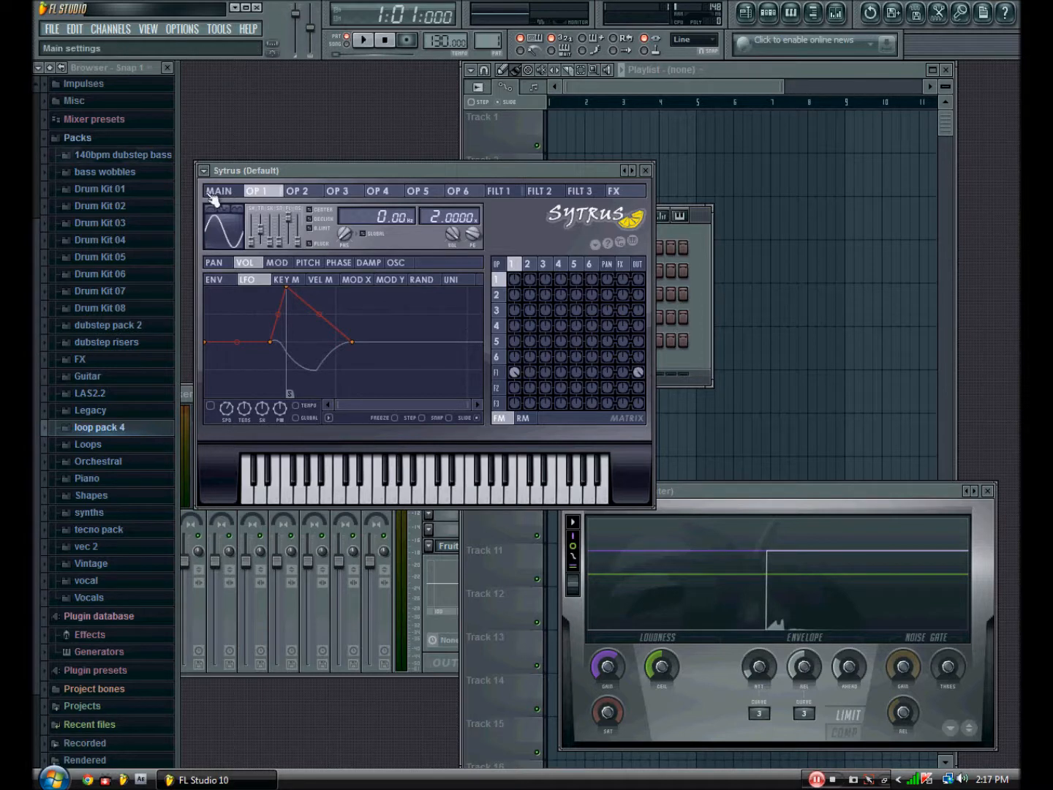
# - Review the Sytrus MAIN page and give operator 1 a different waveform
pyautogui.click(219, 190)
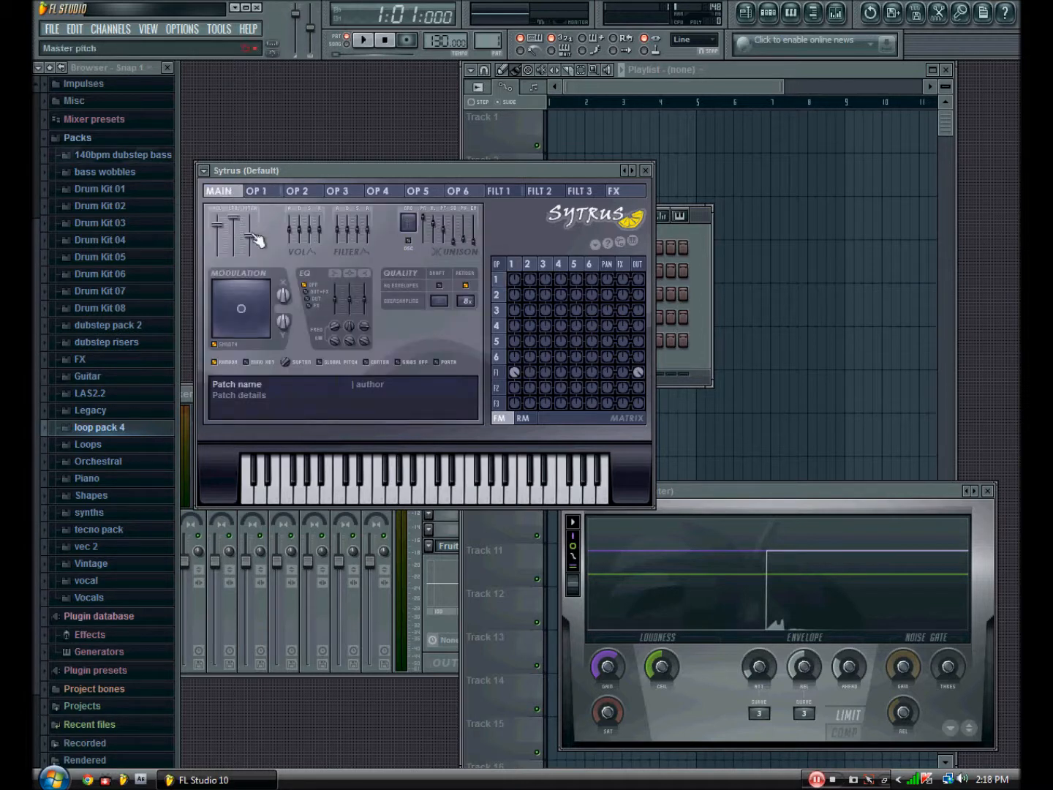
pyautogui.click(256, 190)
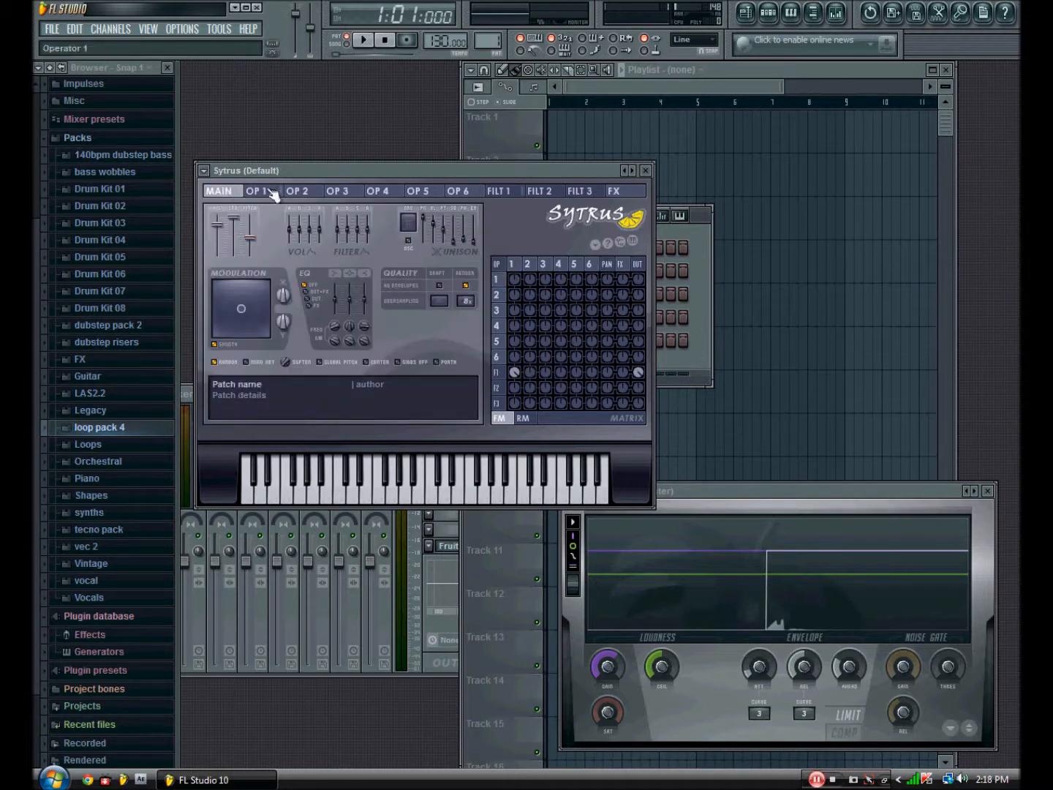
pyautogui.click(256, 190)
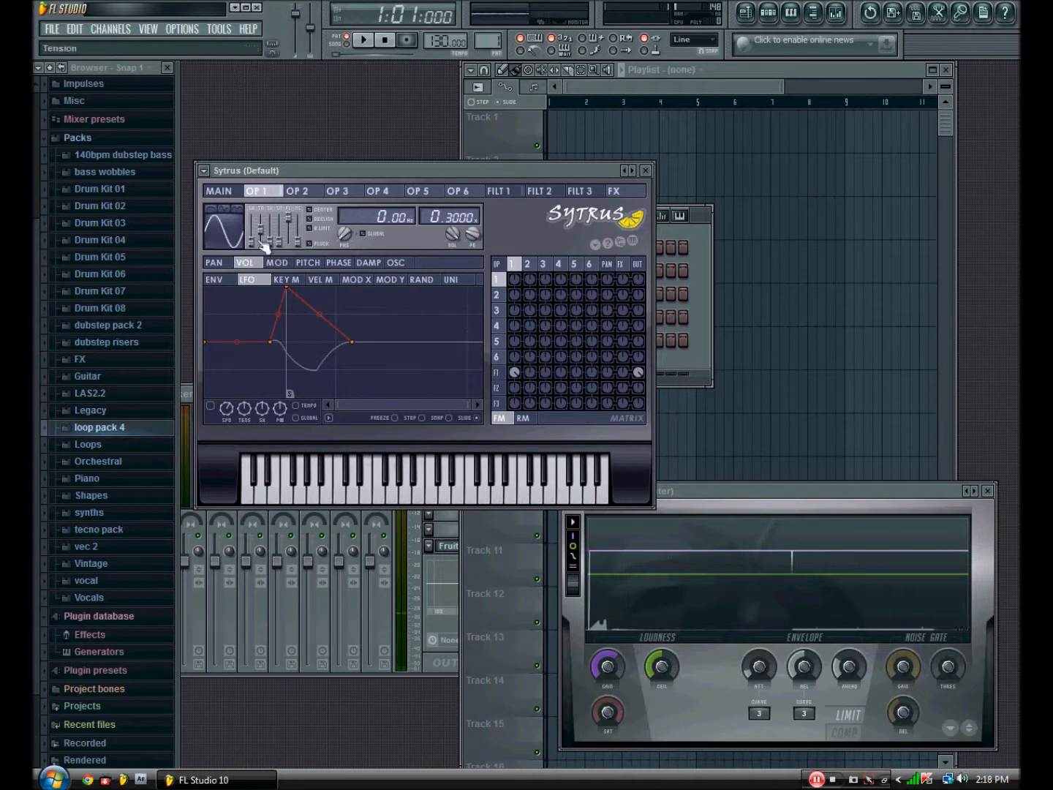
pyautogui.click(219, 191)
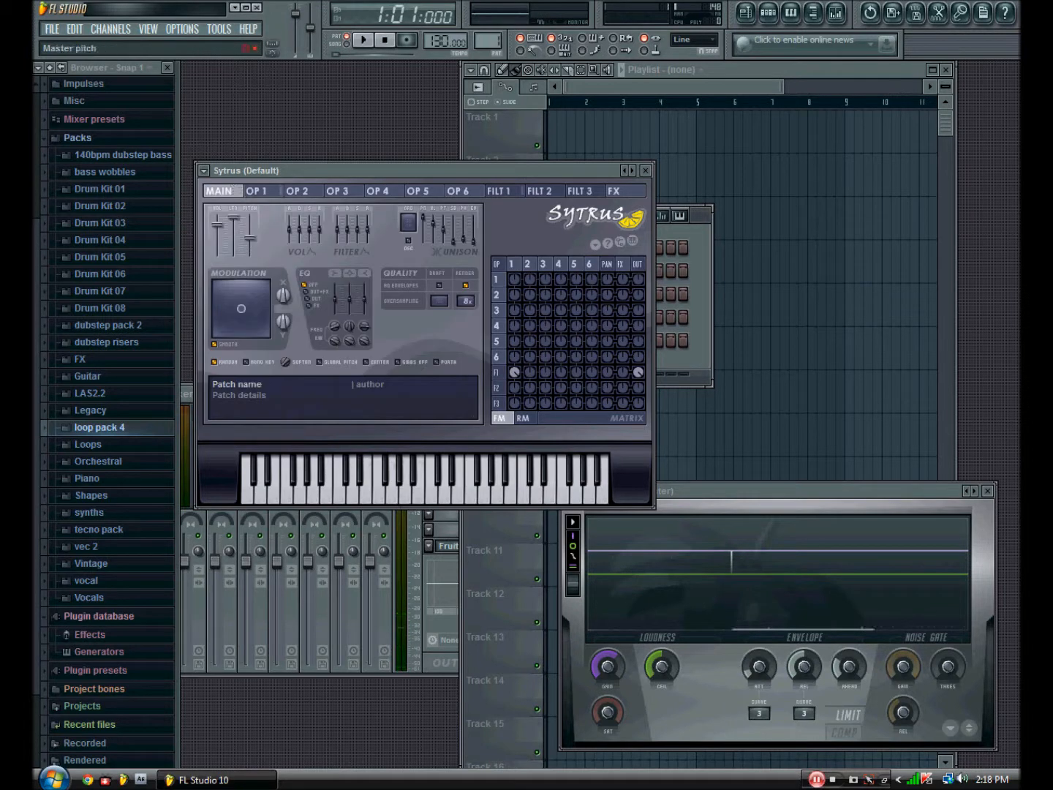
pyautogui.click(363, 485)
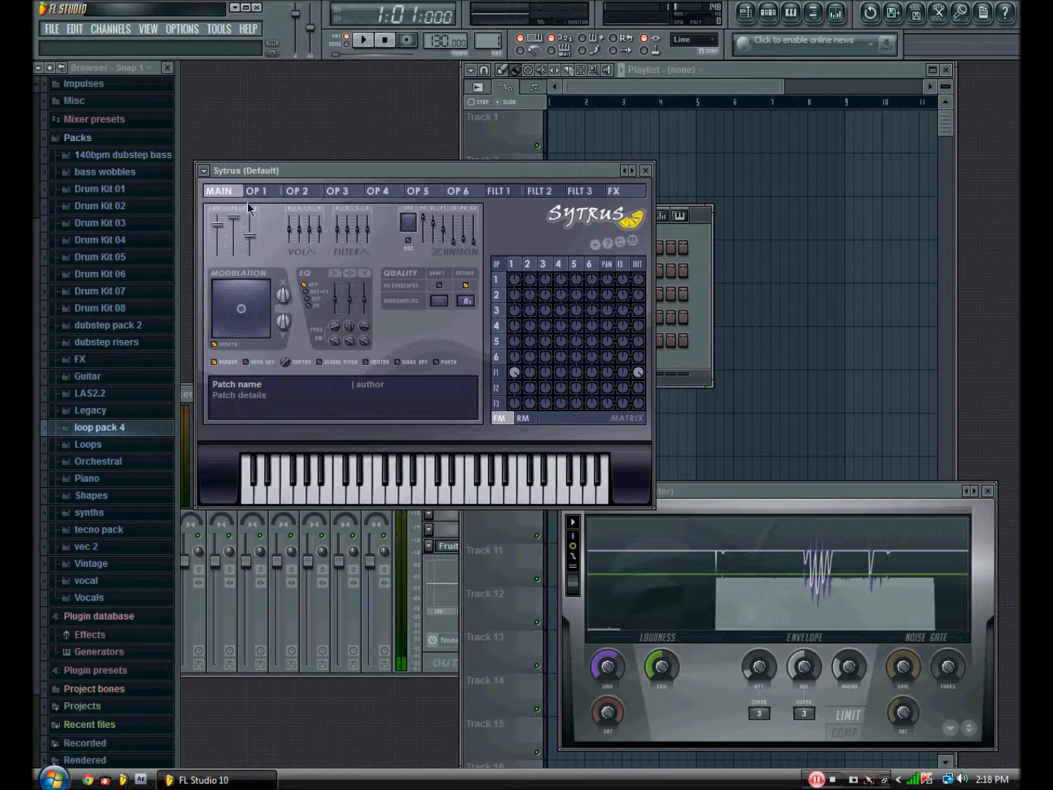
# - Set operator 1's value to 0.3000 and bring up the FILT 1 page
pyautogui.click(257, 190)
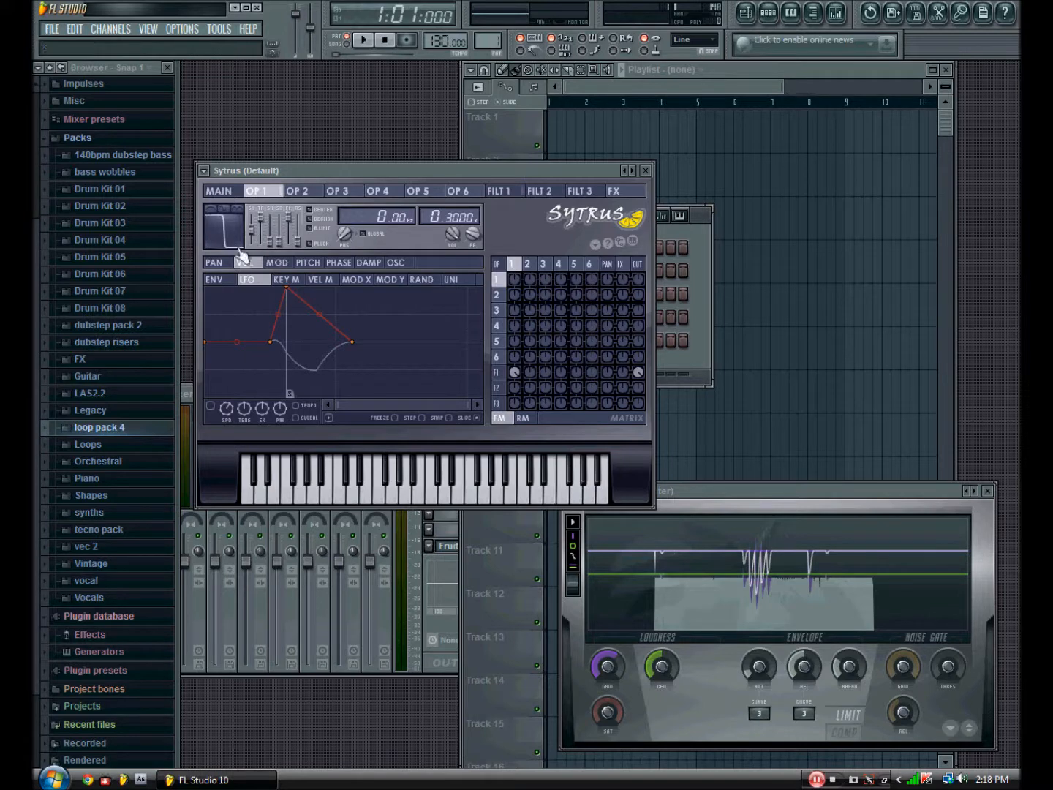
pyautogui.click(366, 480)
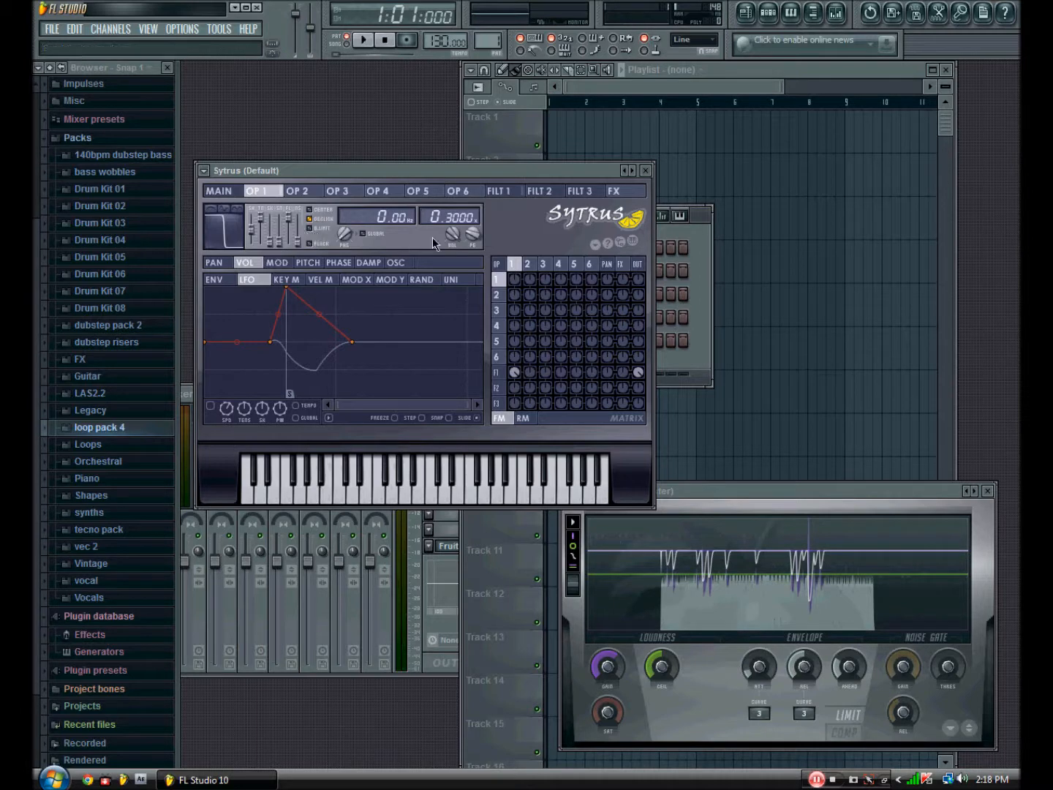
pyautogui.click(501, 190)
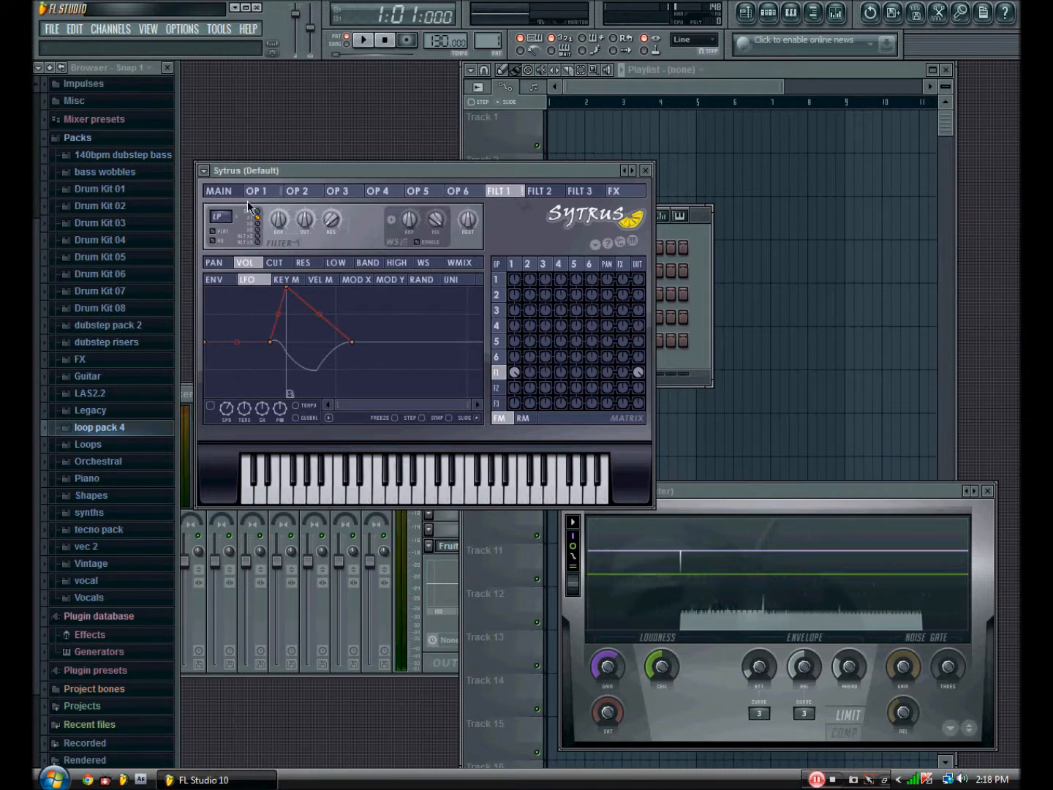
pyautogui.click(254, 190)
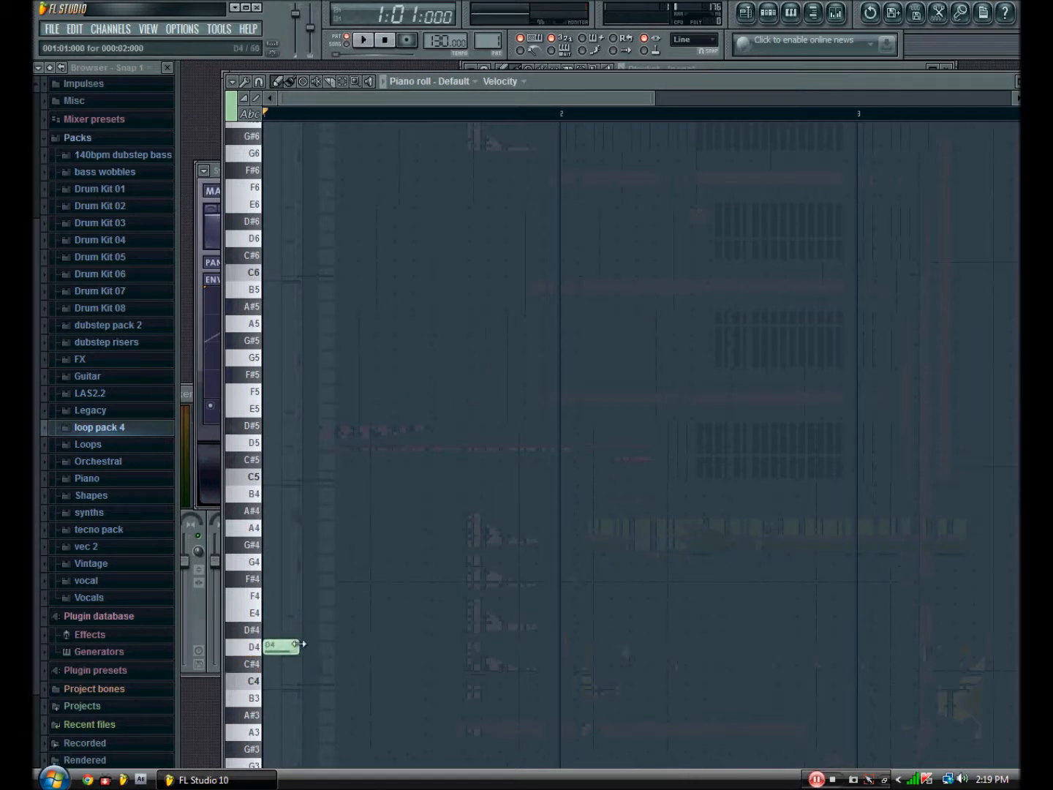
# - Lengthen the D4 bass note in the Sytrus piano roll
pyautogui.moveTo(300, 647); pyautogui.dragTo(852, 646)
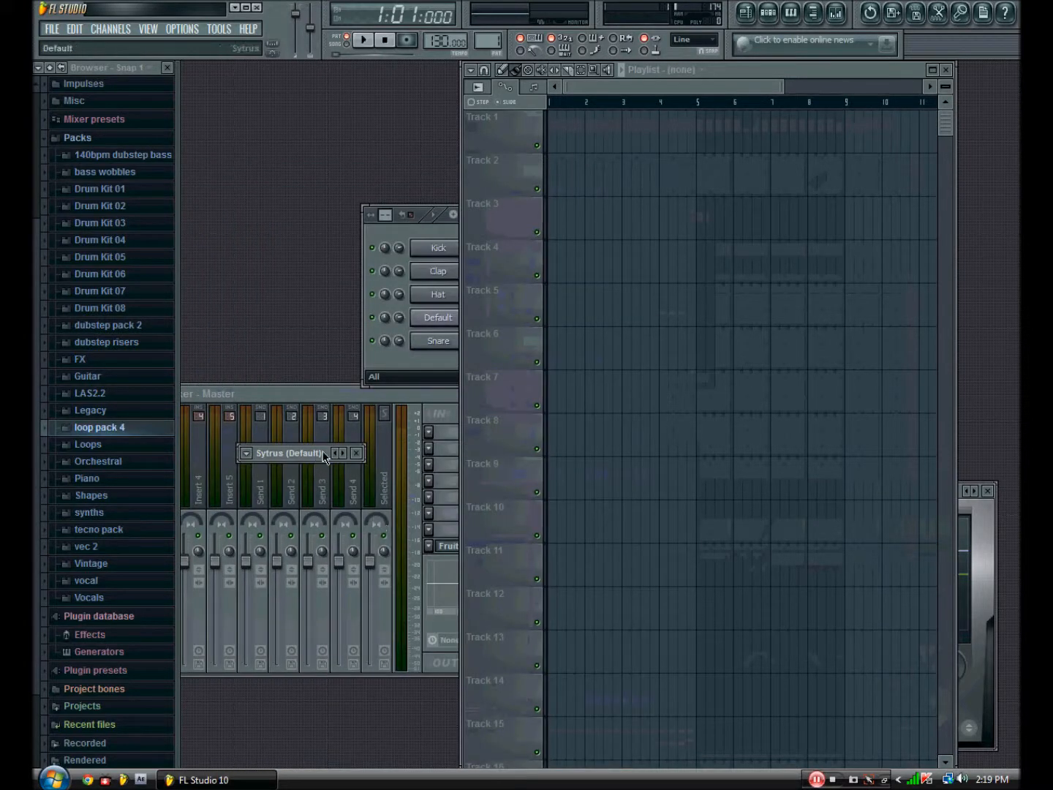
# - Paint Pattern 1 at the start of Track 1 in the playlist and reopen Sytrus
pyautogui.click(363, 40)
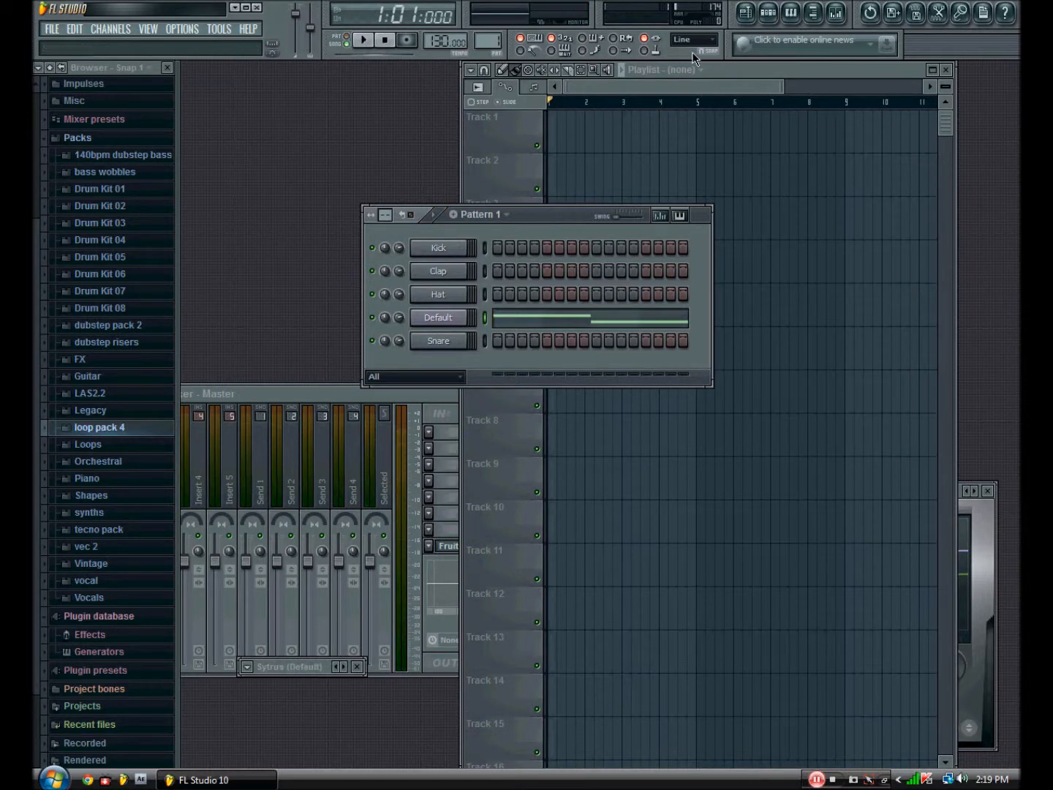
pyautogui.click(556, 131)
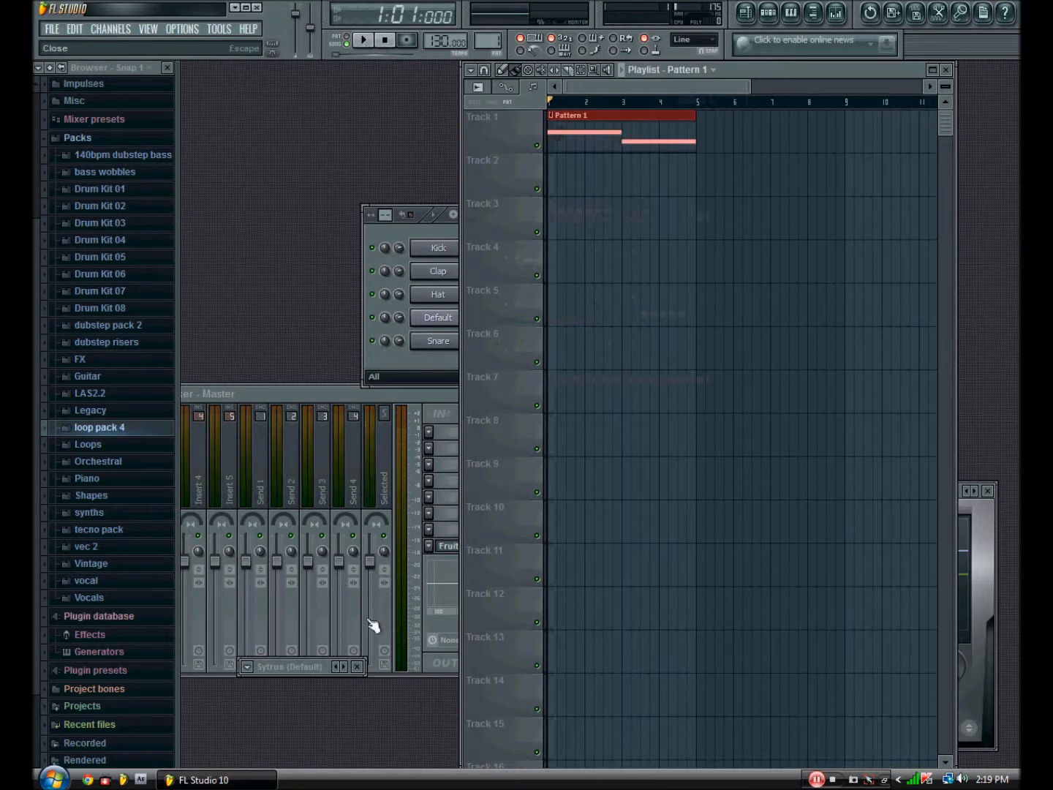
pyautogui.click(436, 316)
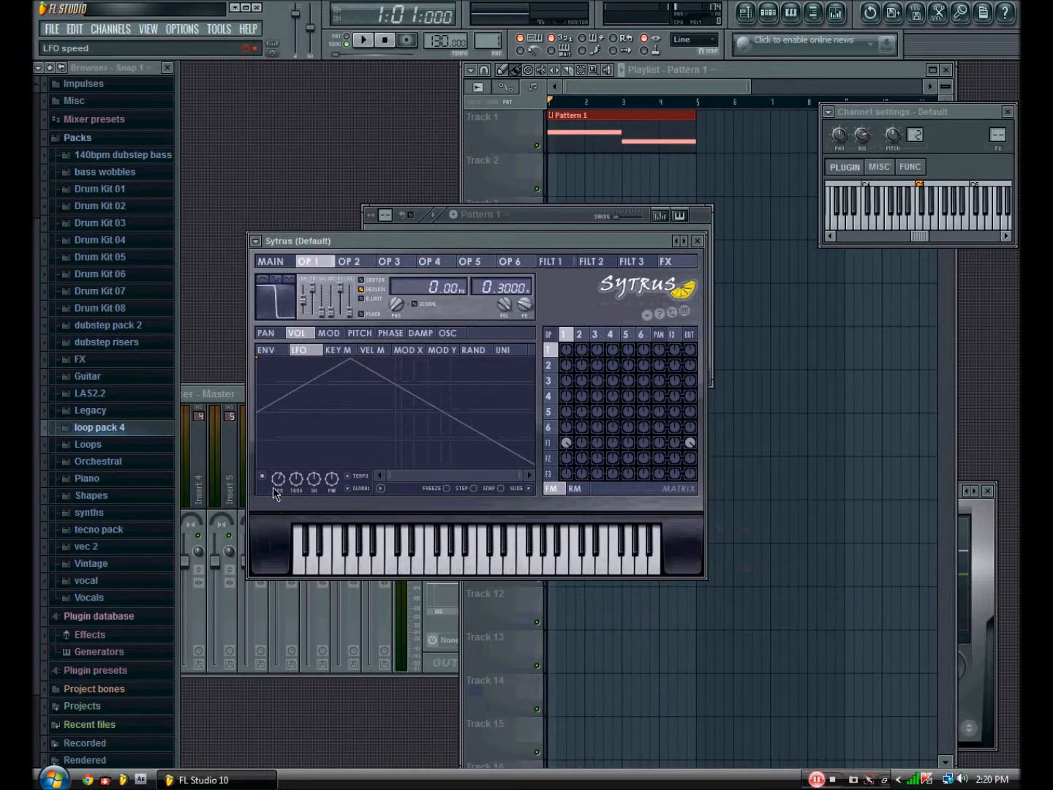
# - Create an automation clip for operator 1's Volume LFO Speed knob
pyautogui.rightClick(278, 477)
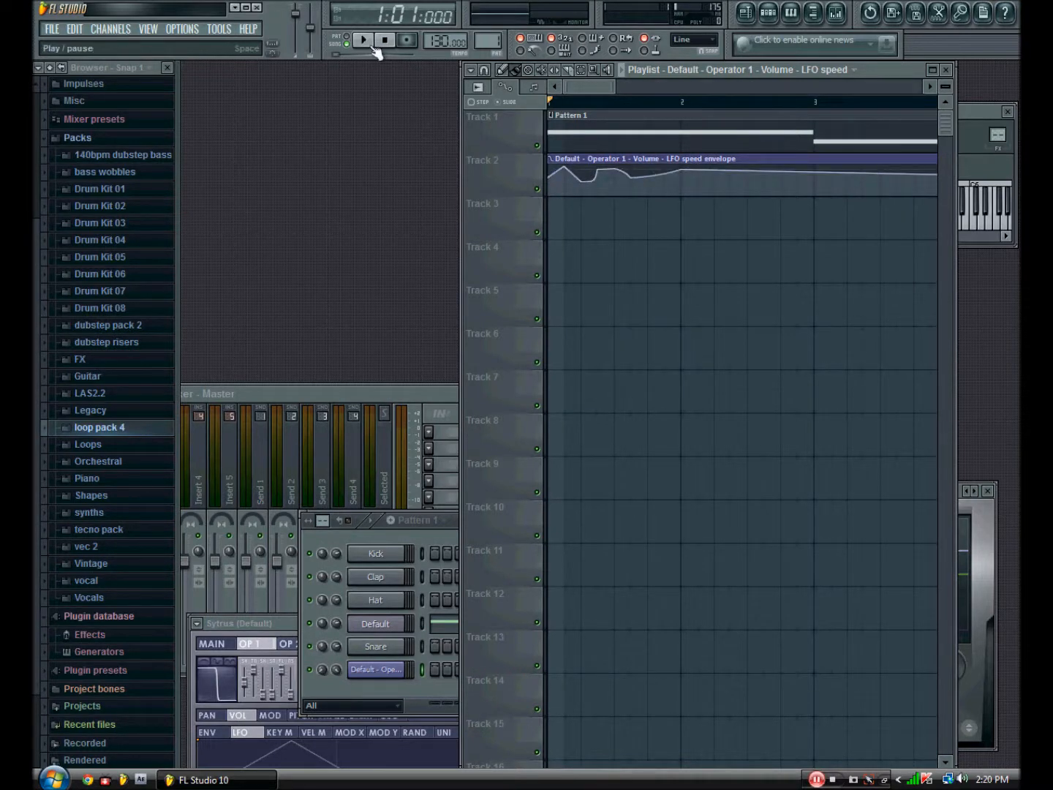
# - Play the song and curve the LFO speed automation segments with tension handles
pyautogui.click(363, 40)
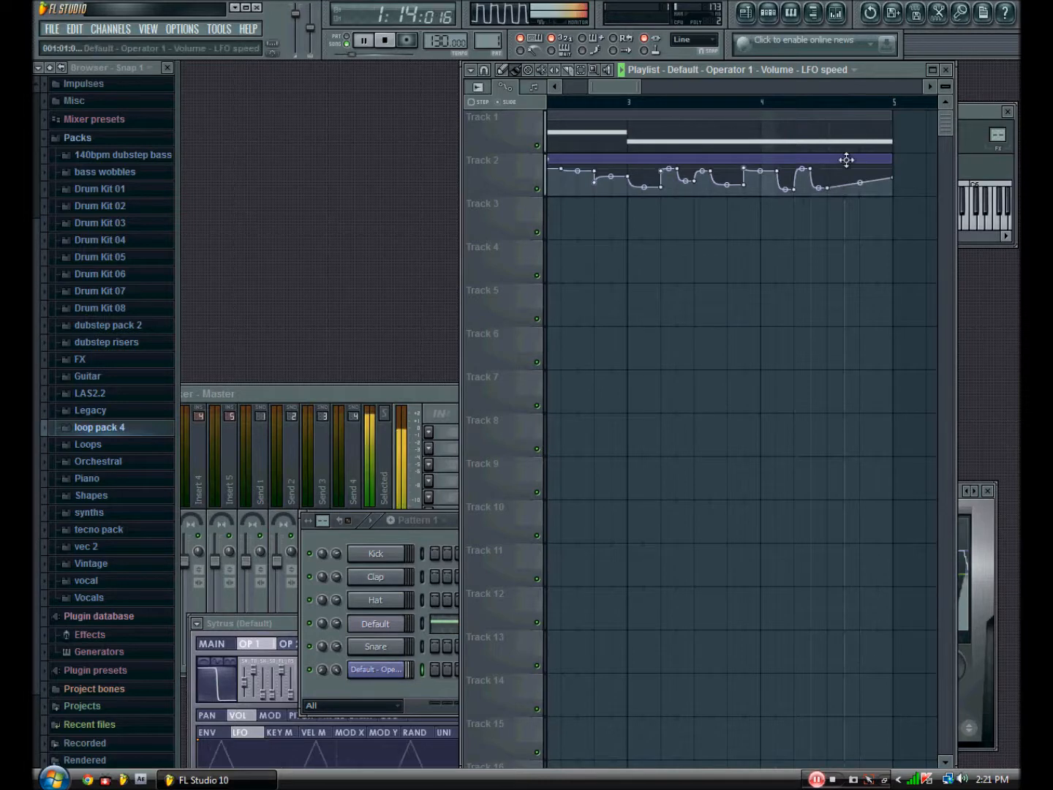
pyautogui.moveTo(848, 159); pyautogui.dragTo(836, 170)
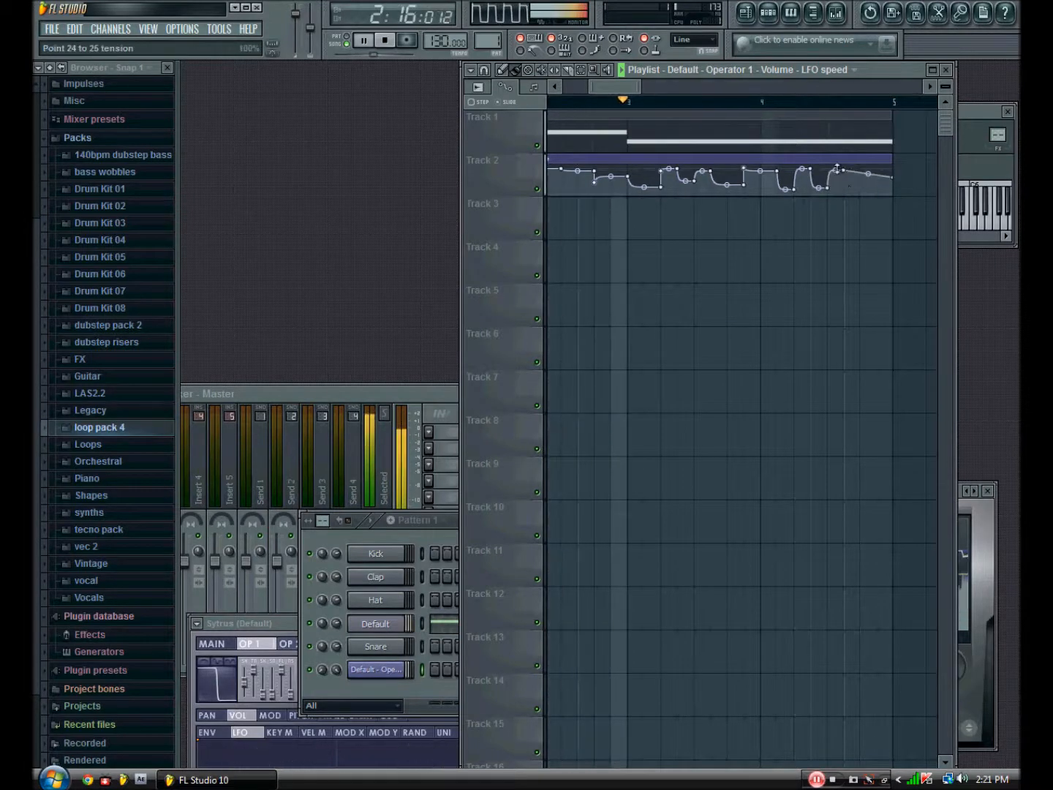